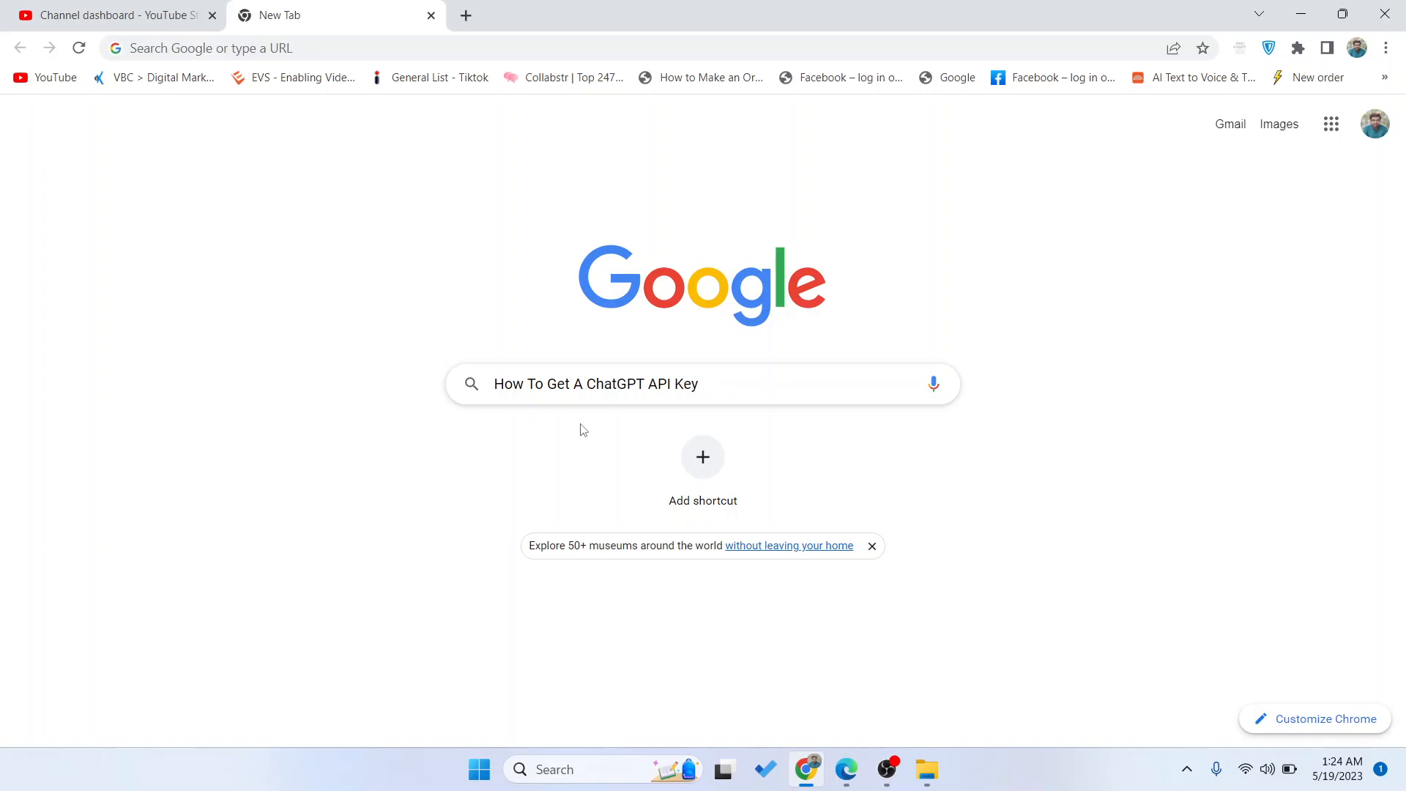
mouse_move(466, 24)
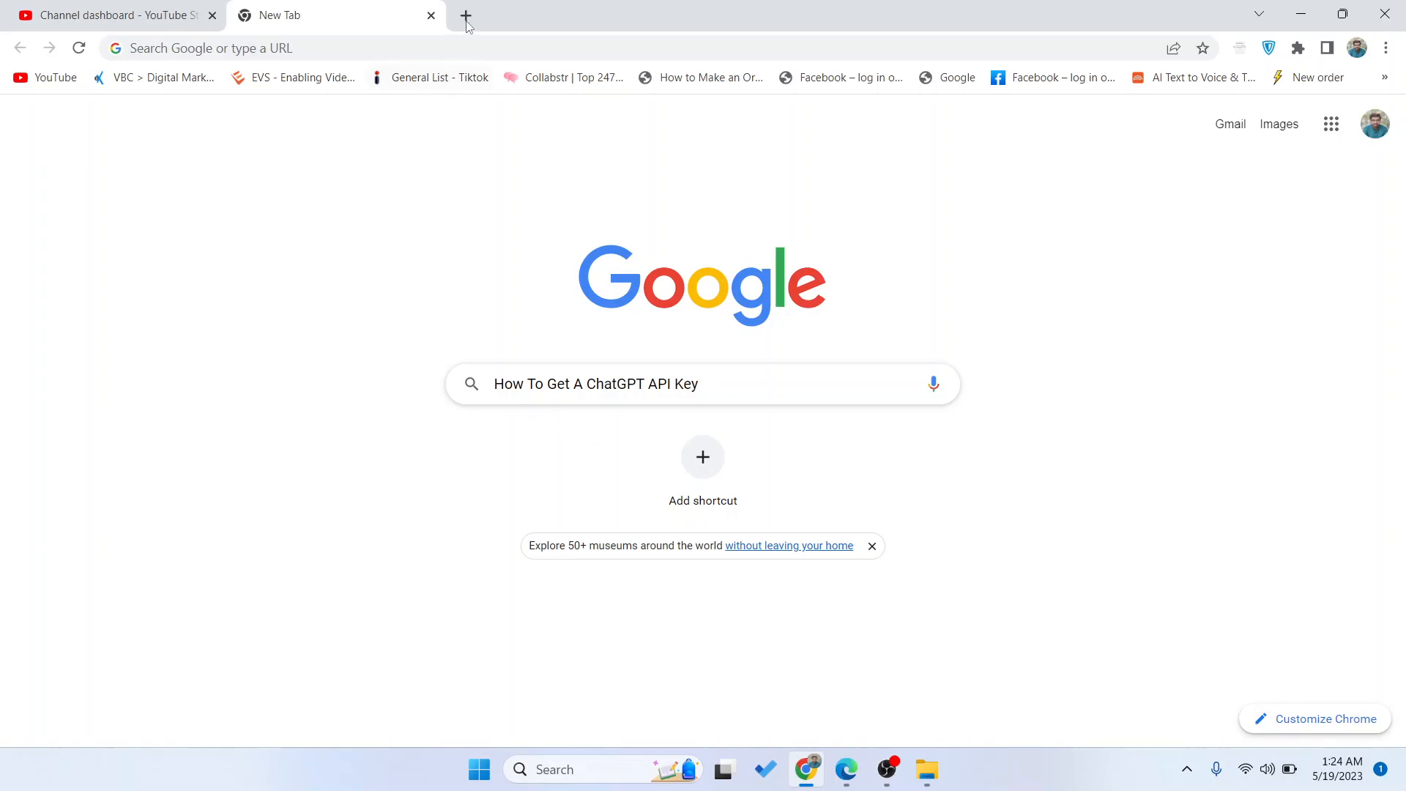
Open a new browser tab to reach platform.openai.com and the Personal account menu
click(464, 15)
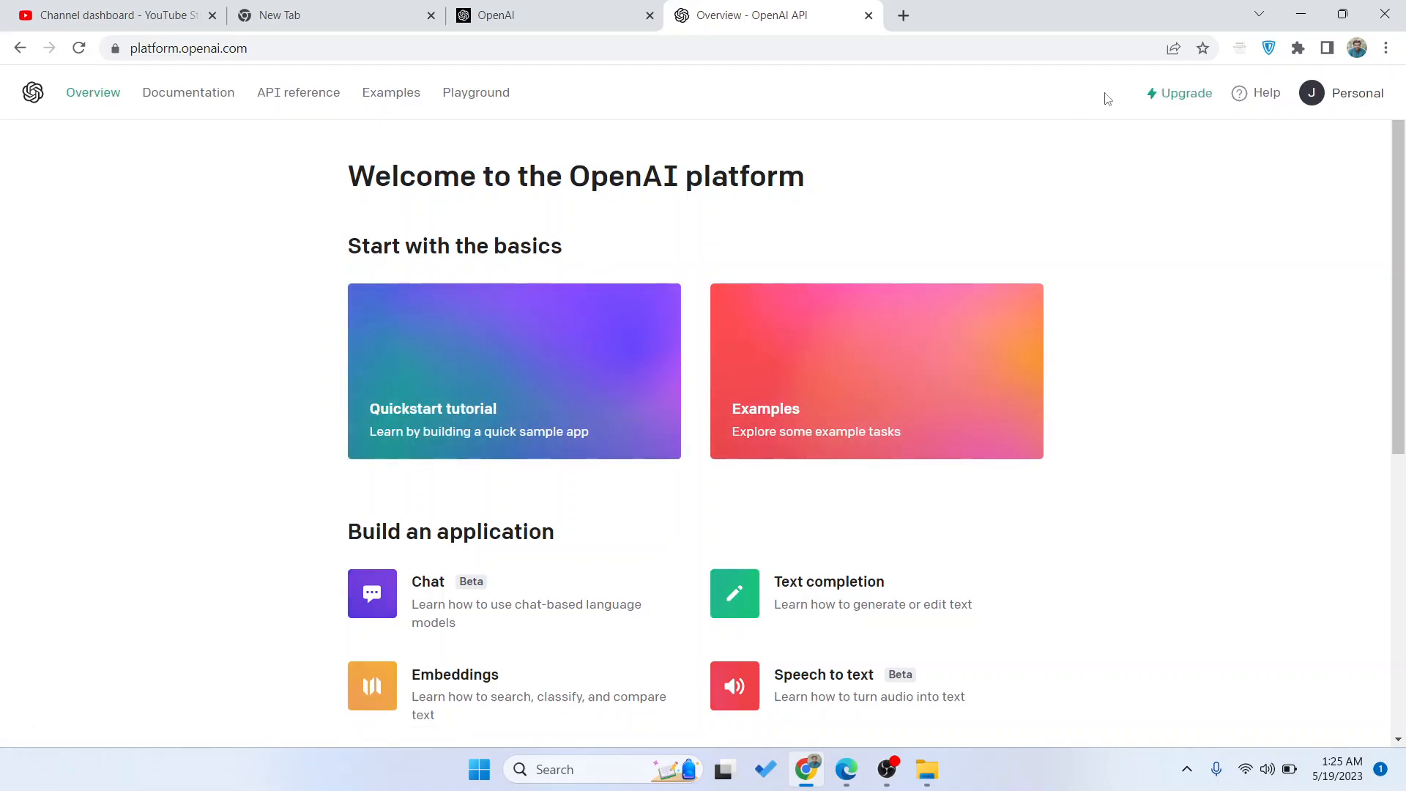
mouse_move(1355, 100)
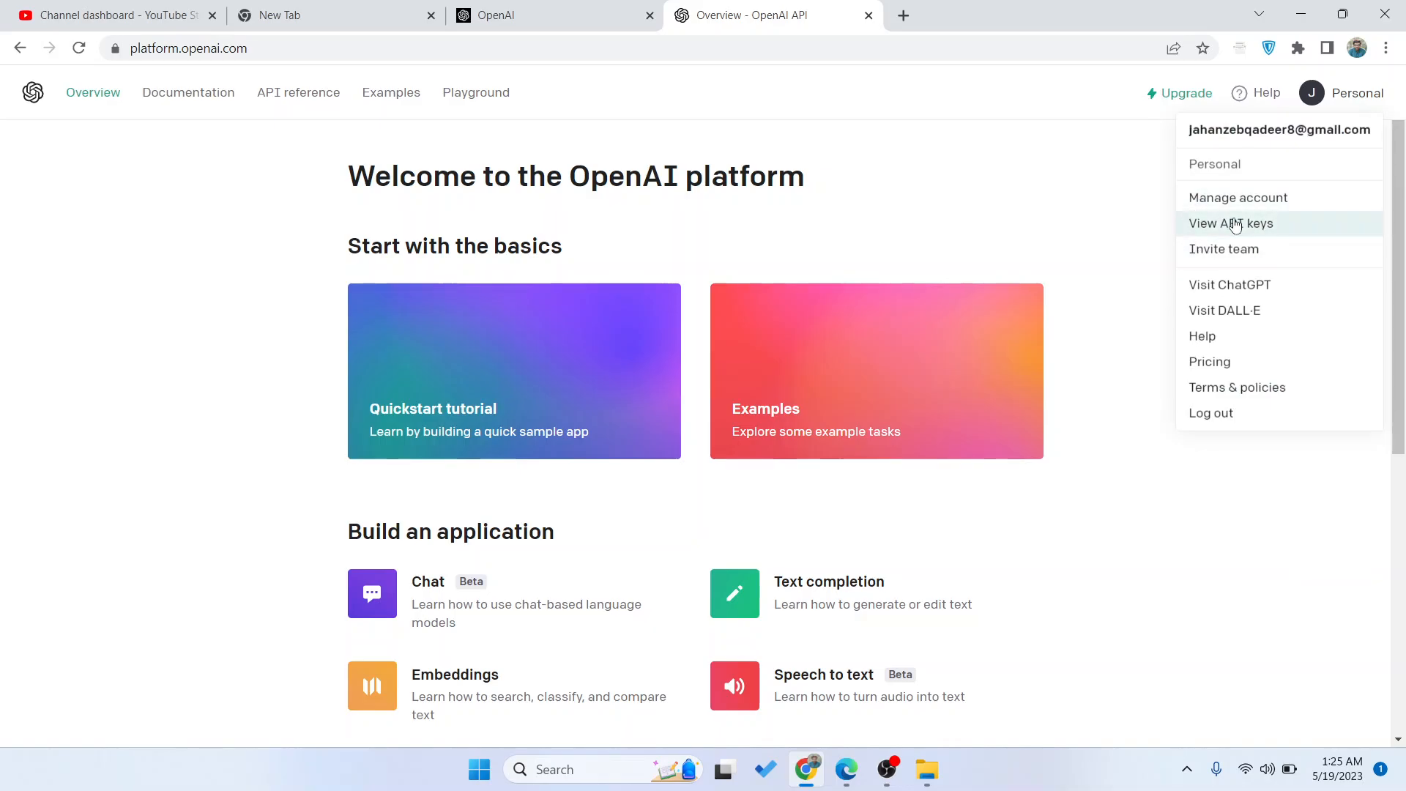
Choose View API keys to list the two existing, never-used secret keys
click(1232, 222)
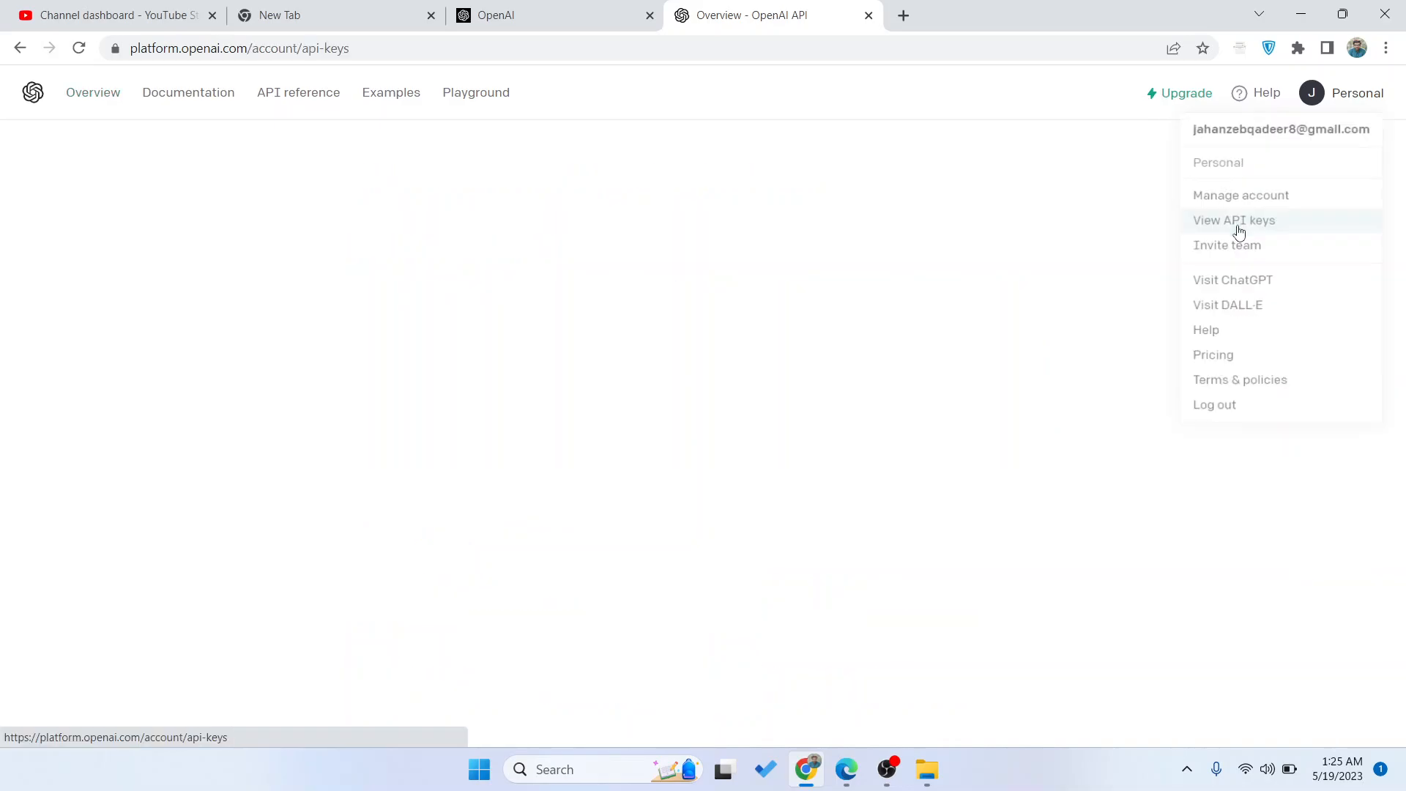
click(1234, 219)
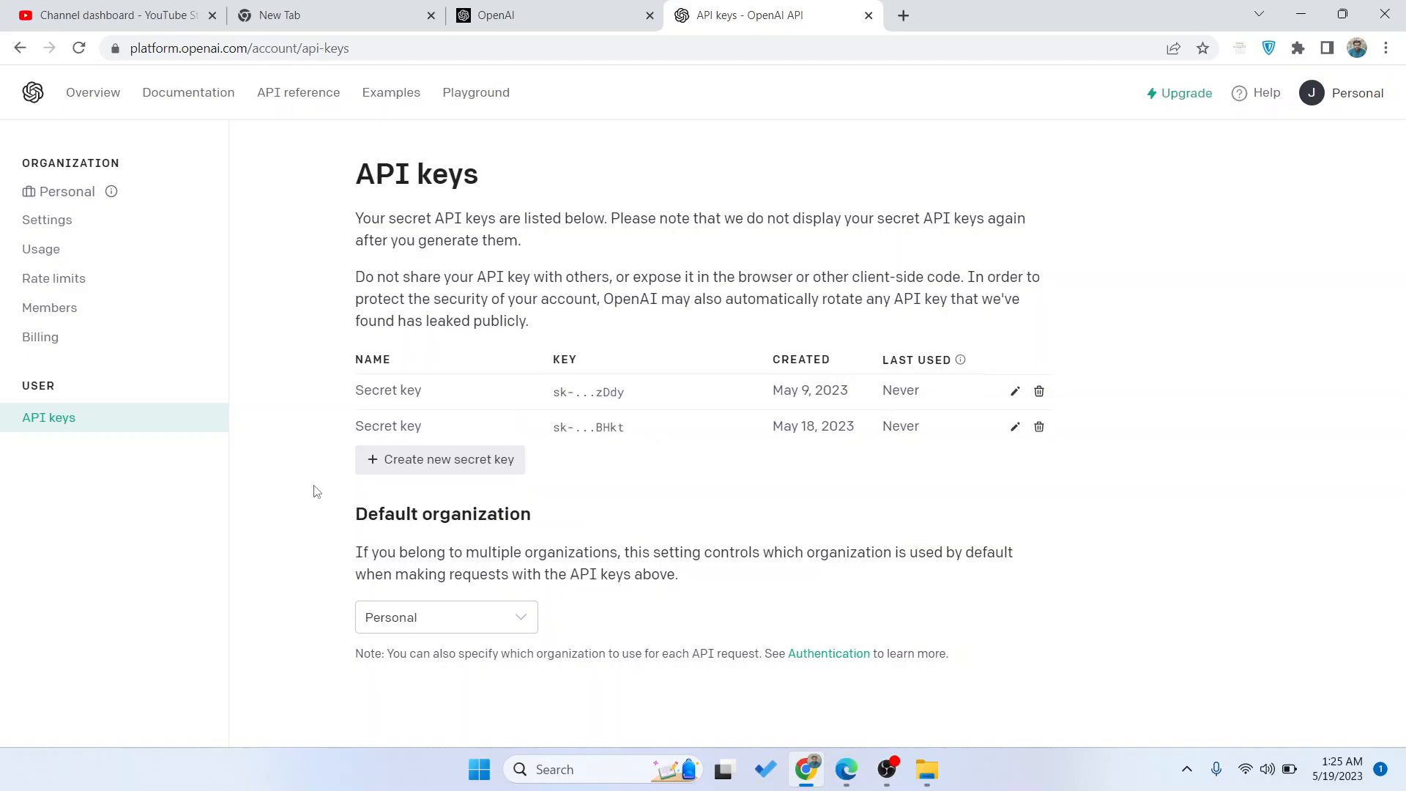
mouse_move(439, 459)
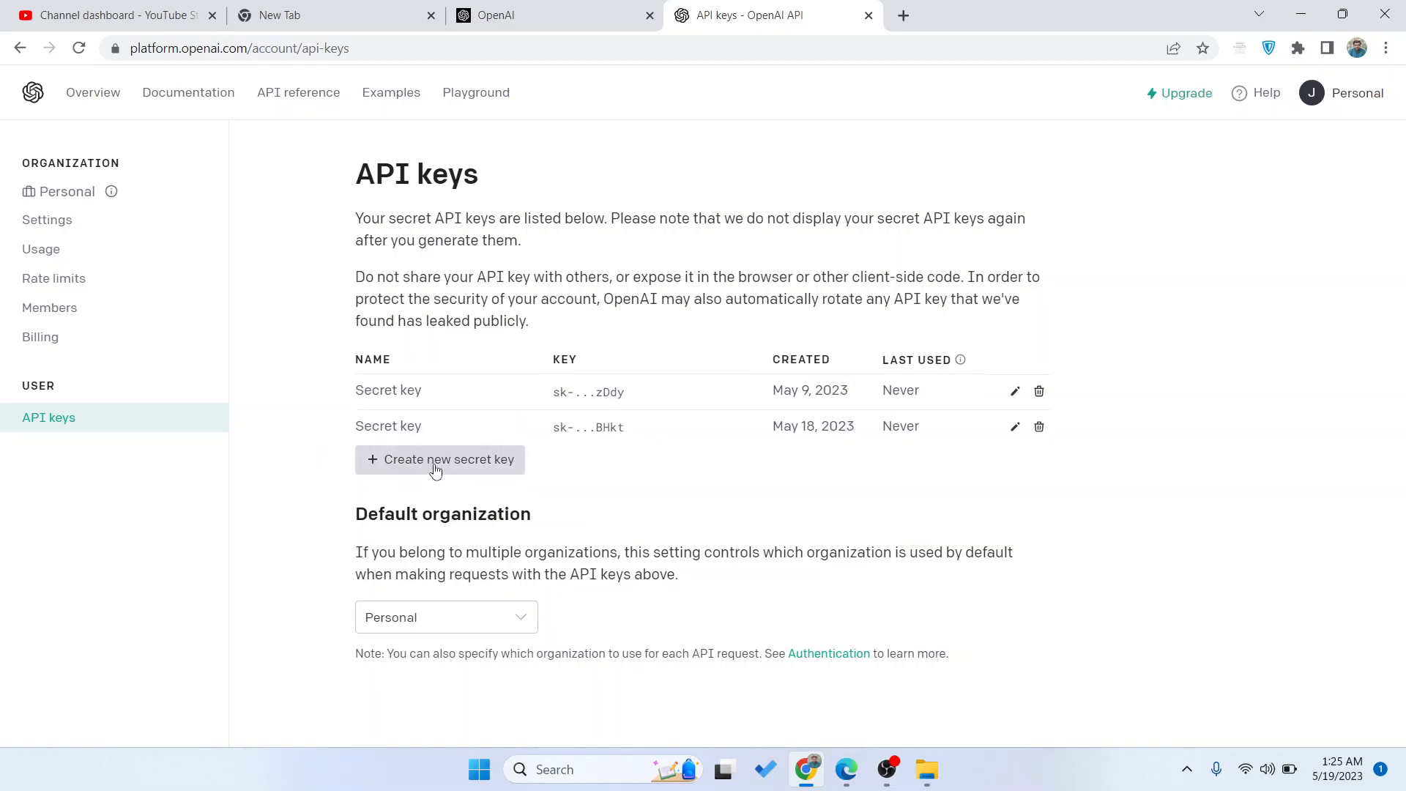
Create an unnamed third secret key and copy its value to the clipboard
click(439, 459)
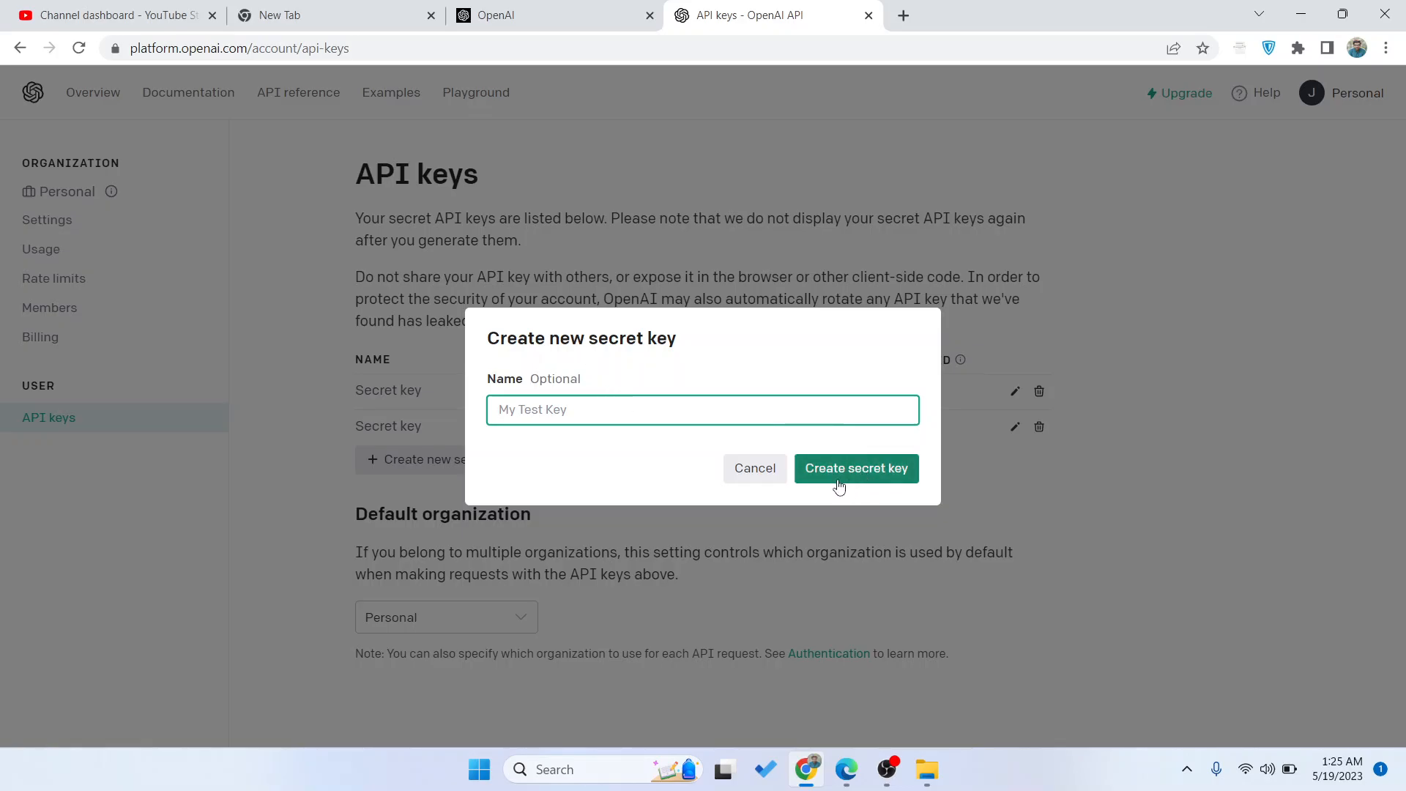
click(854, 468)
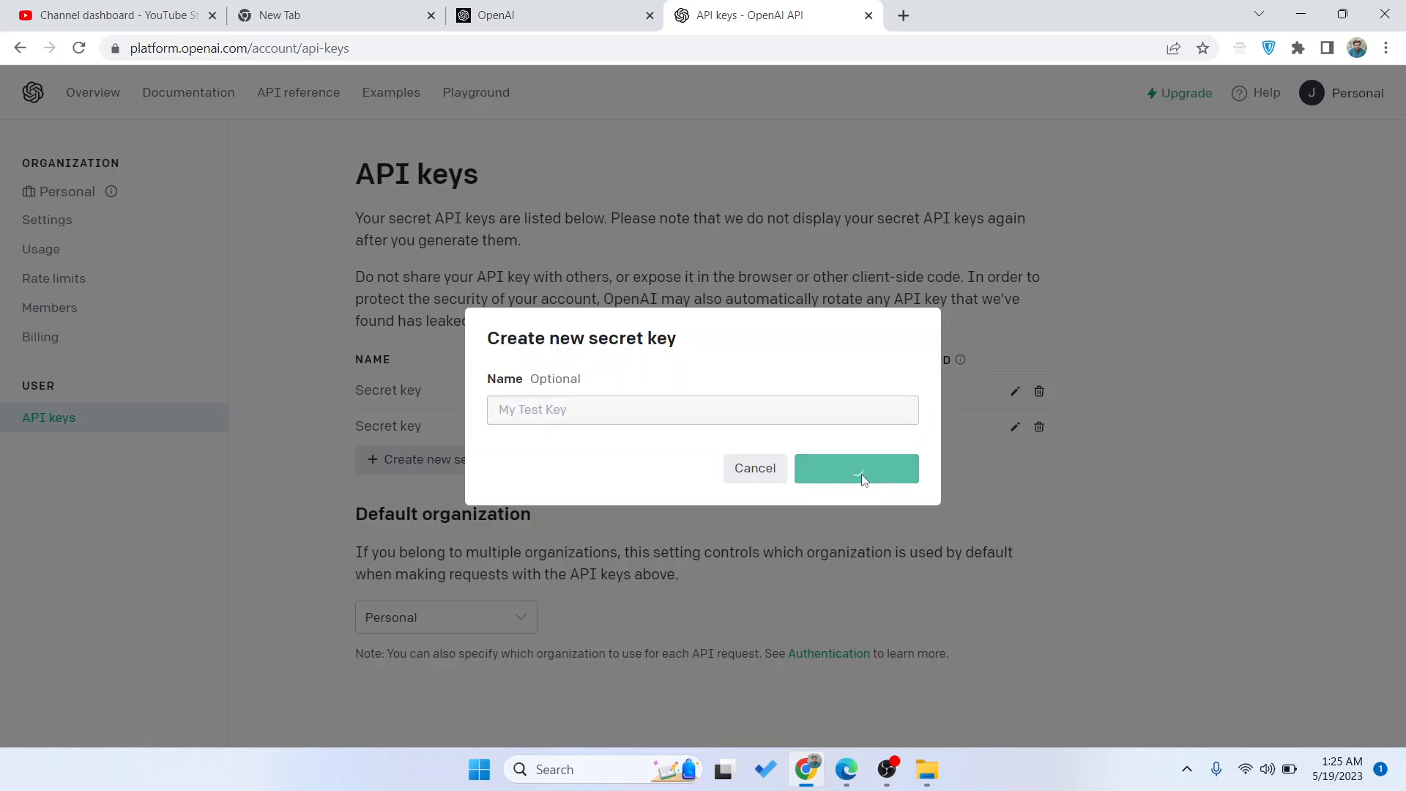
click(855, 467)
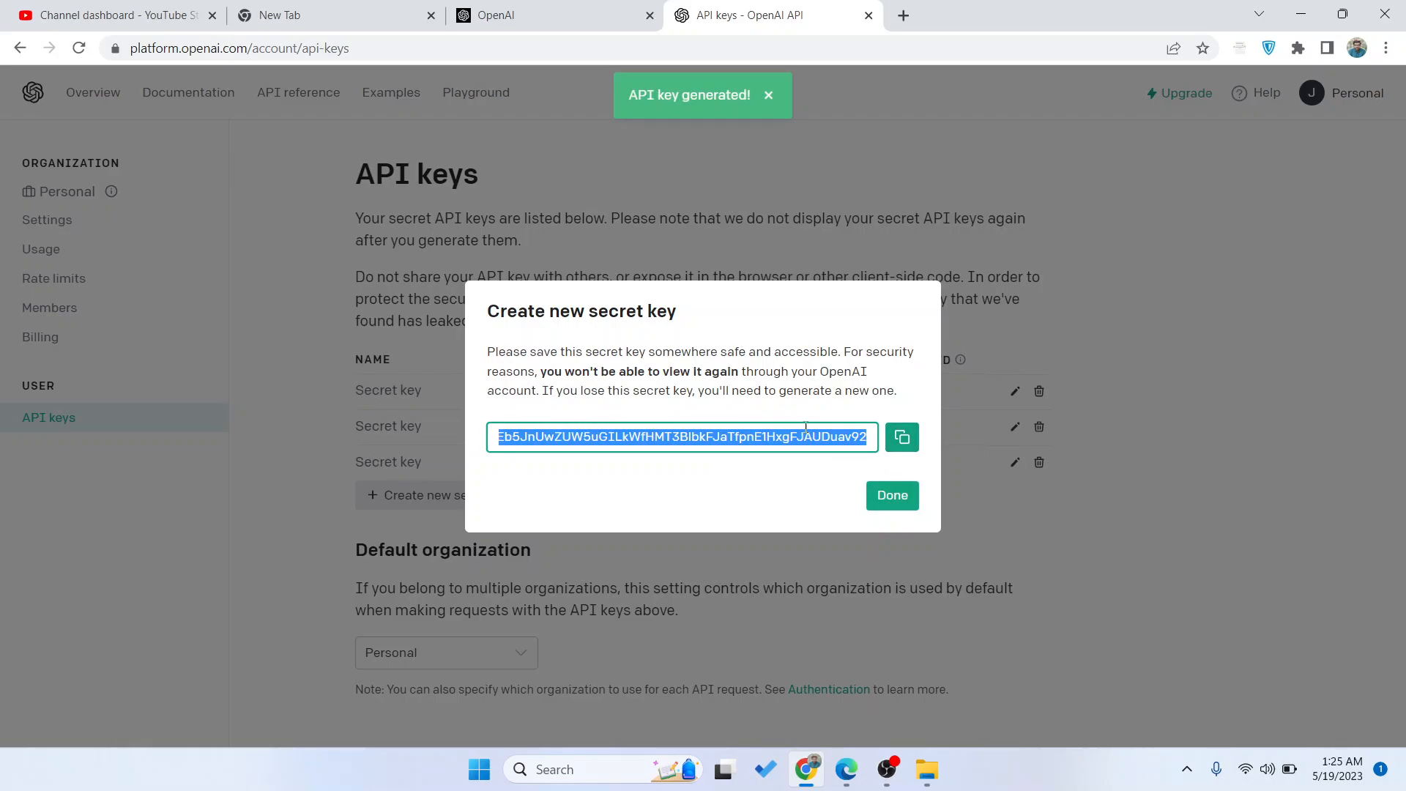
click(901, 436)
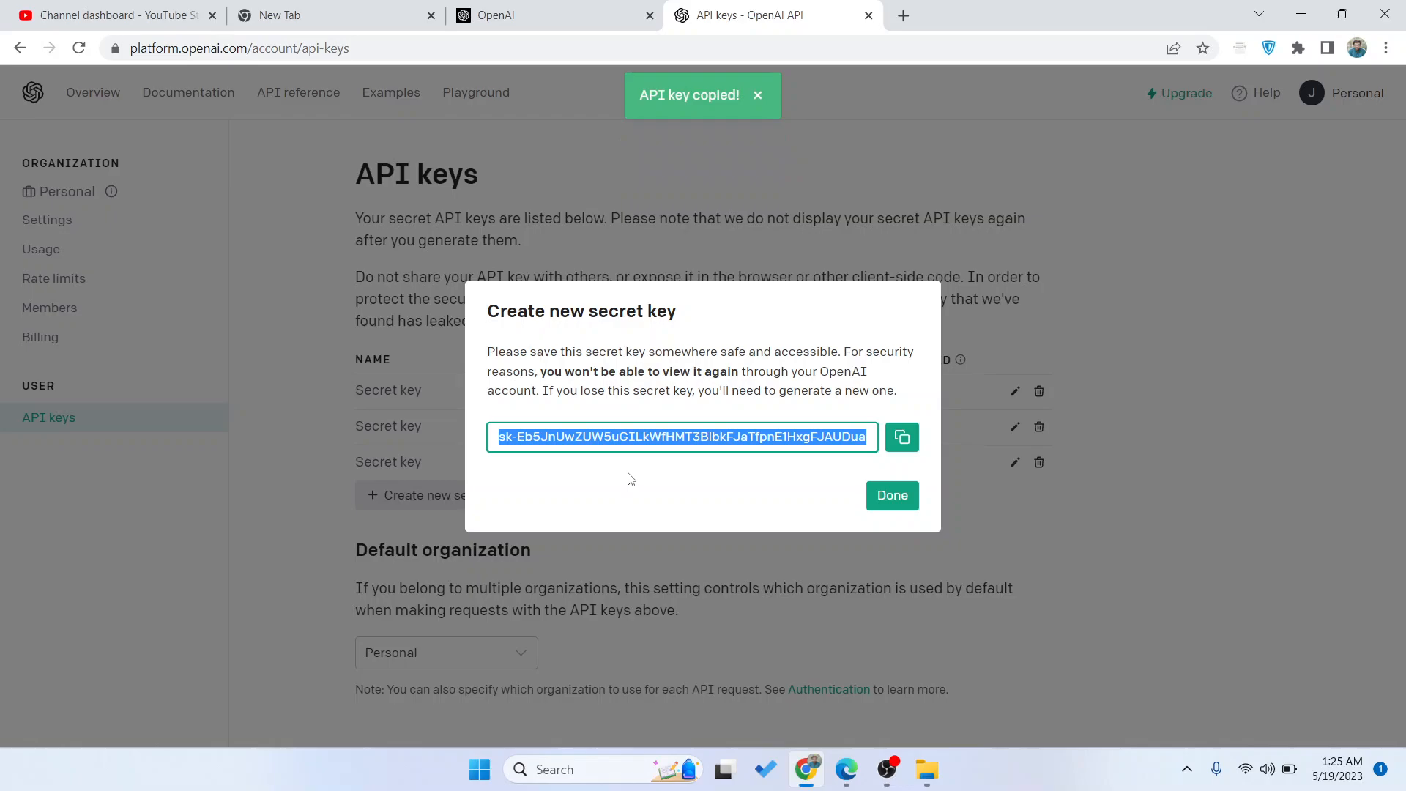
mouse_move(435, 436)
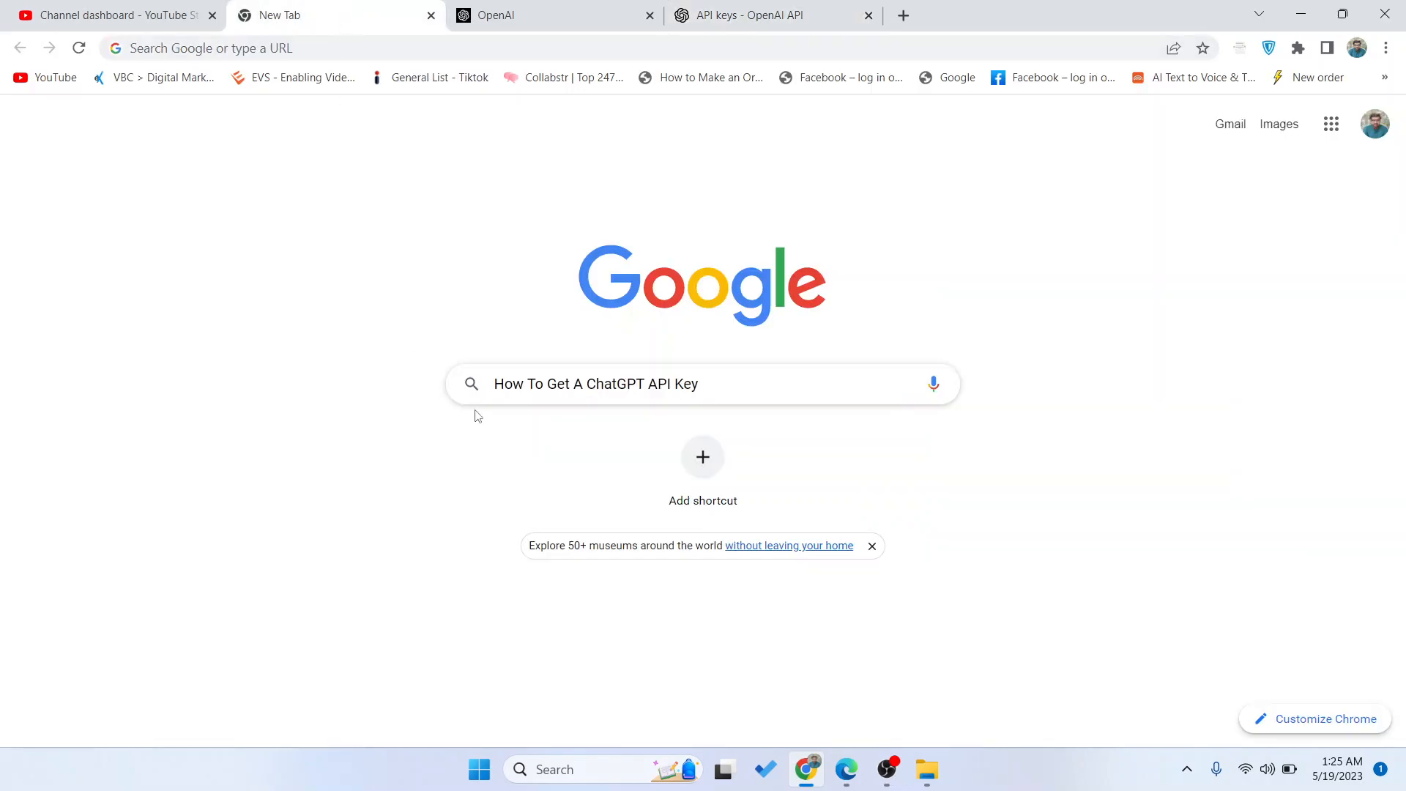
mouse_move(596, 438)
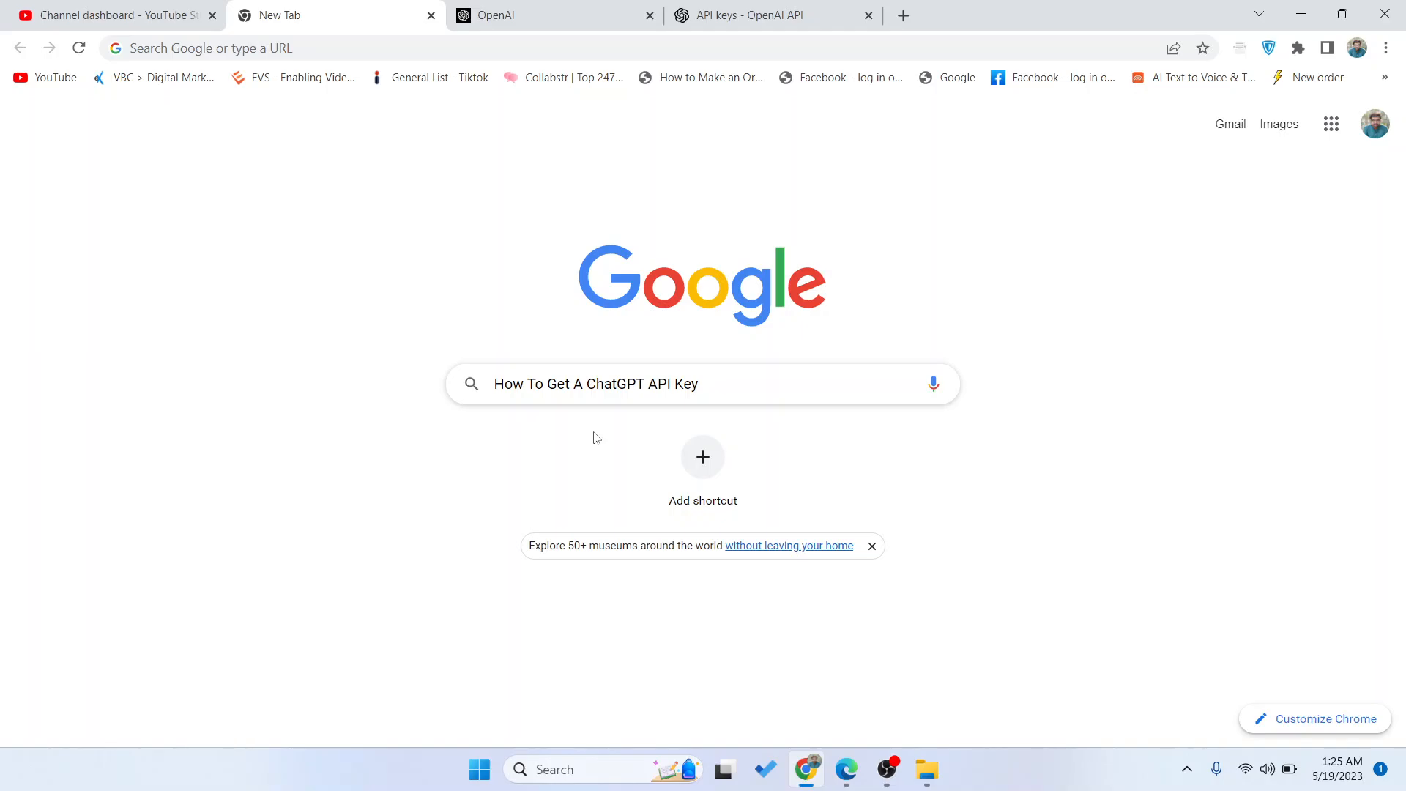